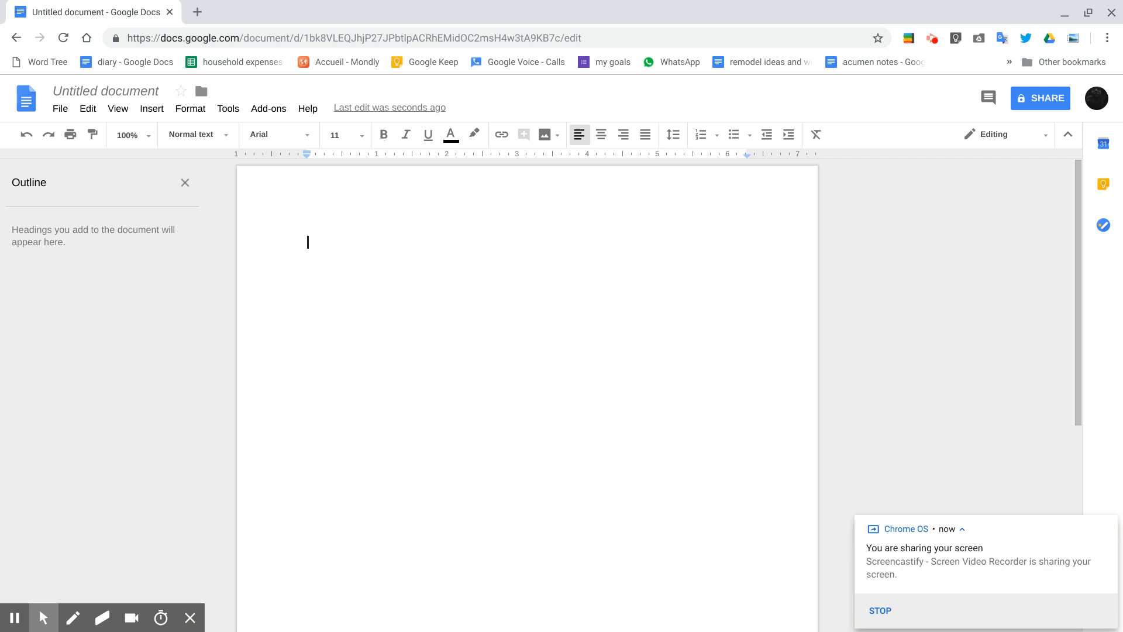
Show the About Chrome OS page with version 70.0.3538.22 beta from the Chrome menu
click(1107, 38)
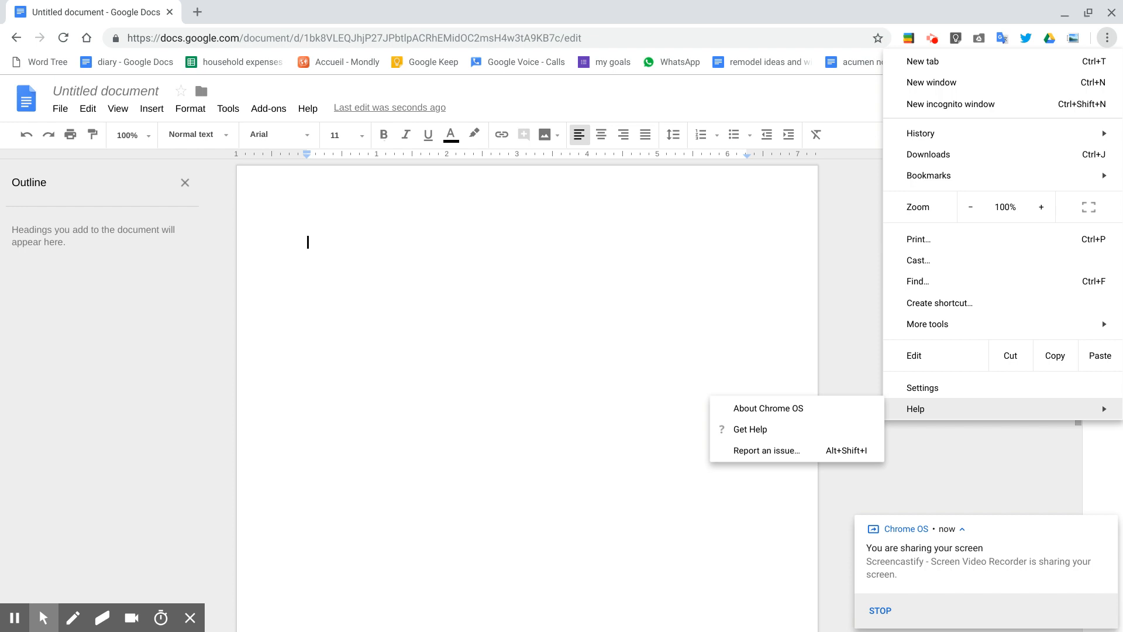
click(767, 408)
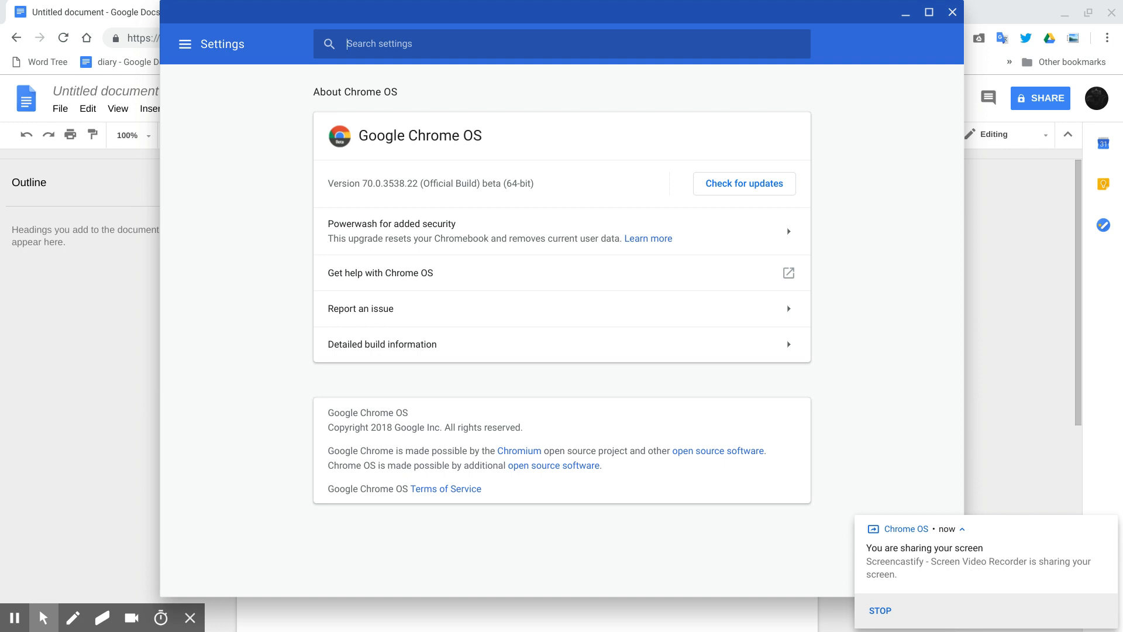
Close the About Chrome OS window and place the cursor in the blank untitled document
click(953, 12)
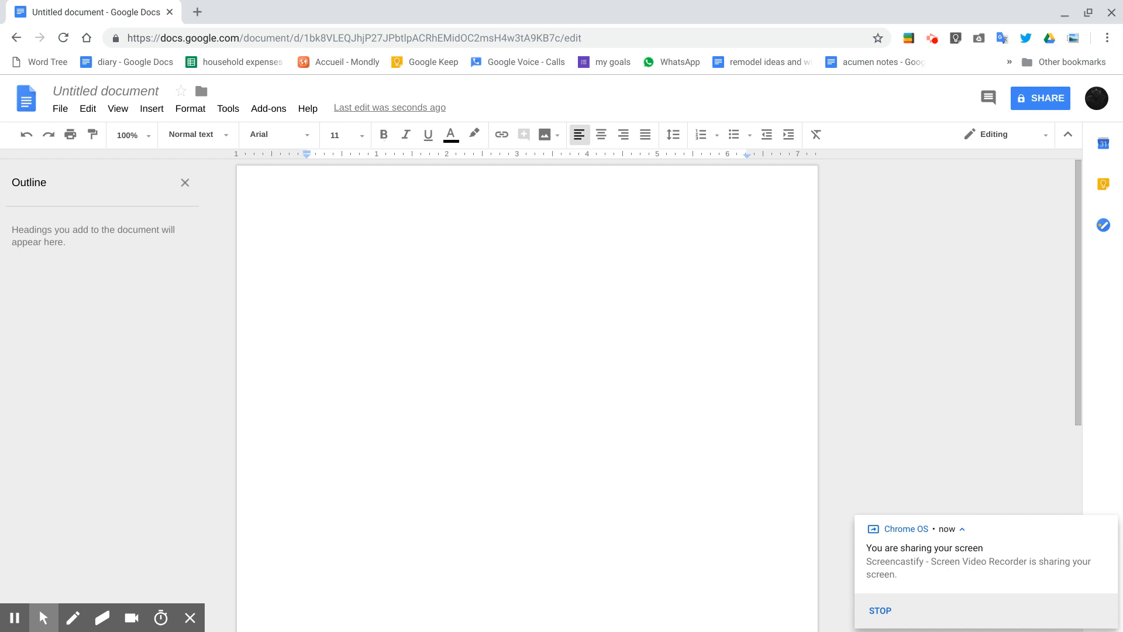
click(307, 241)
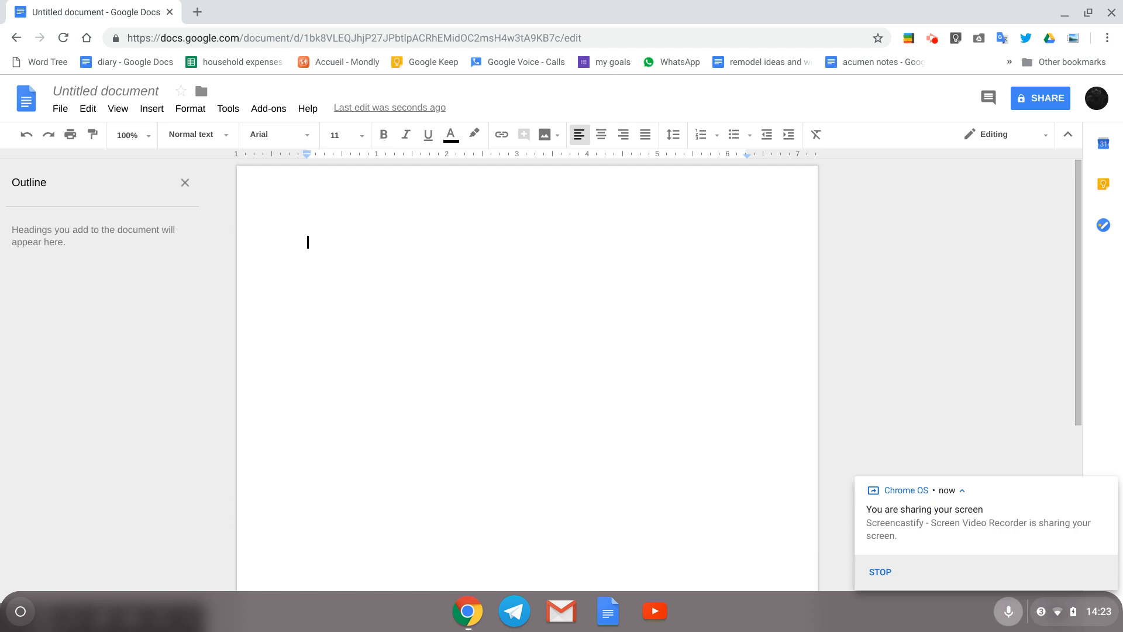
Dictate 'I am now recording and this is being recorded automatically, and it appears to work as long as I don't pause too long.' and start a new line
text(I am now recording)
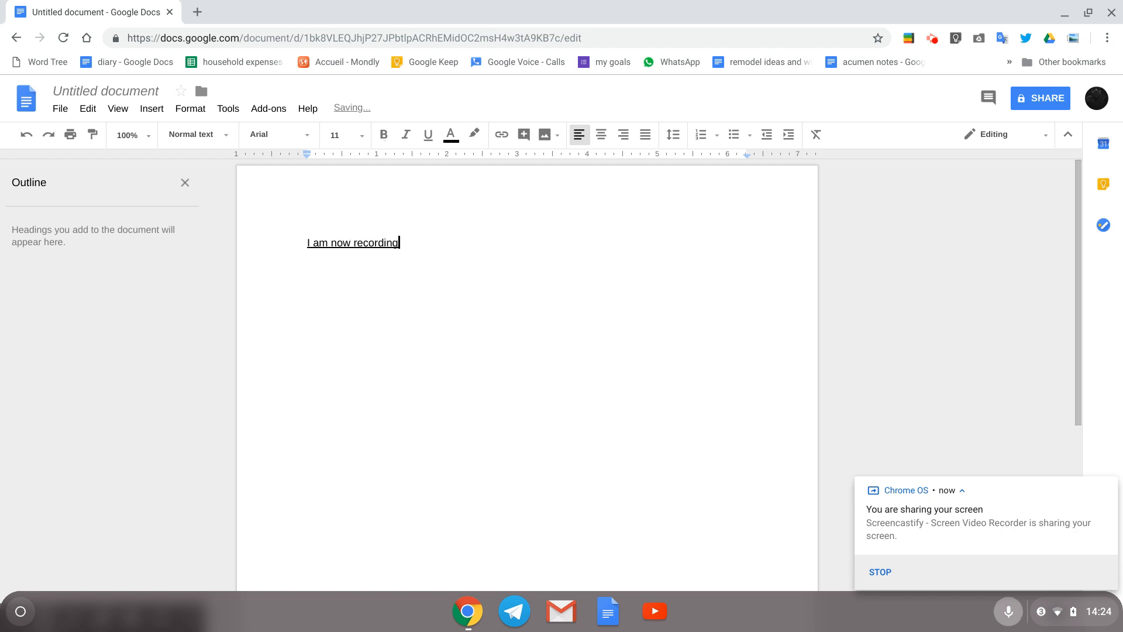
text(and this is)
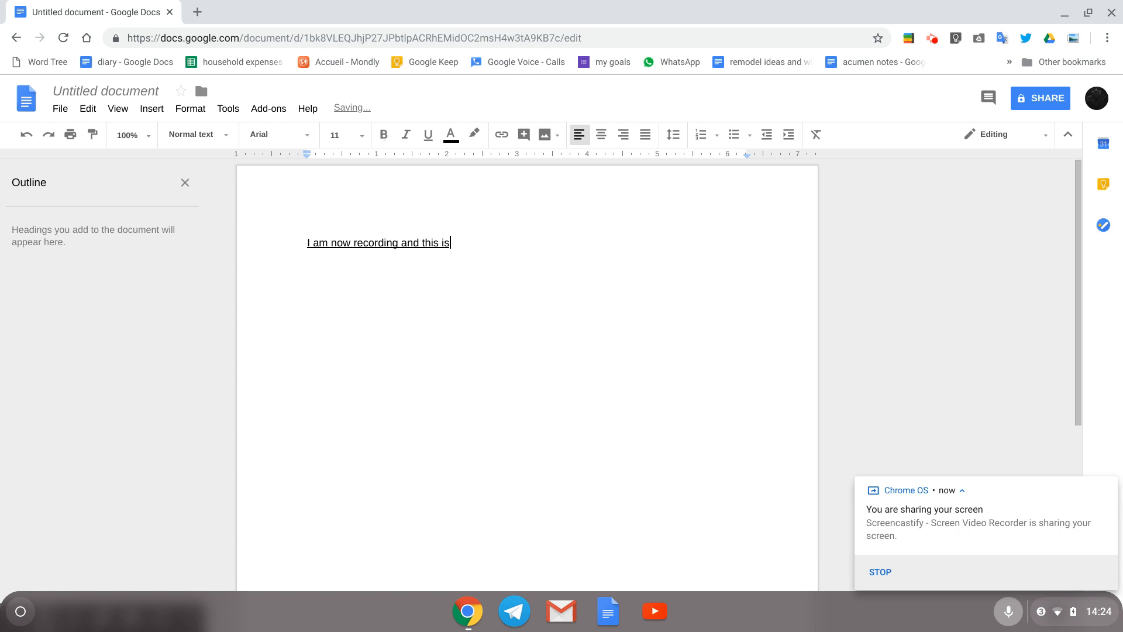
text(being recorded automatically)
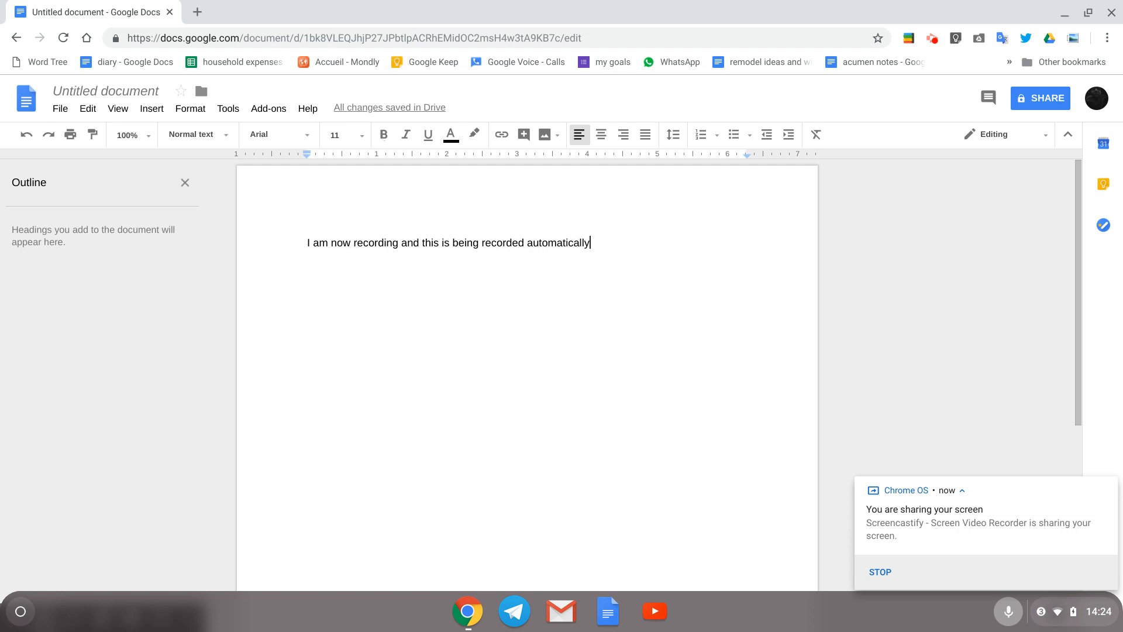
text(, and it appears)
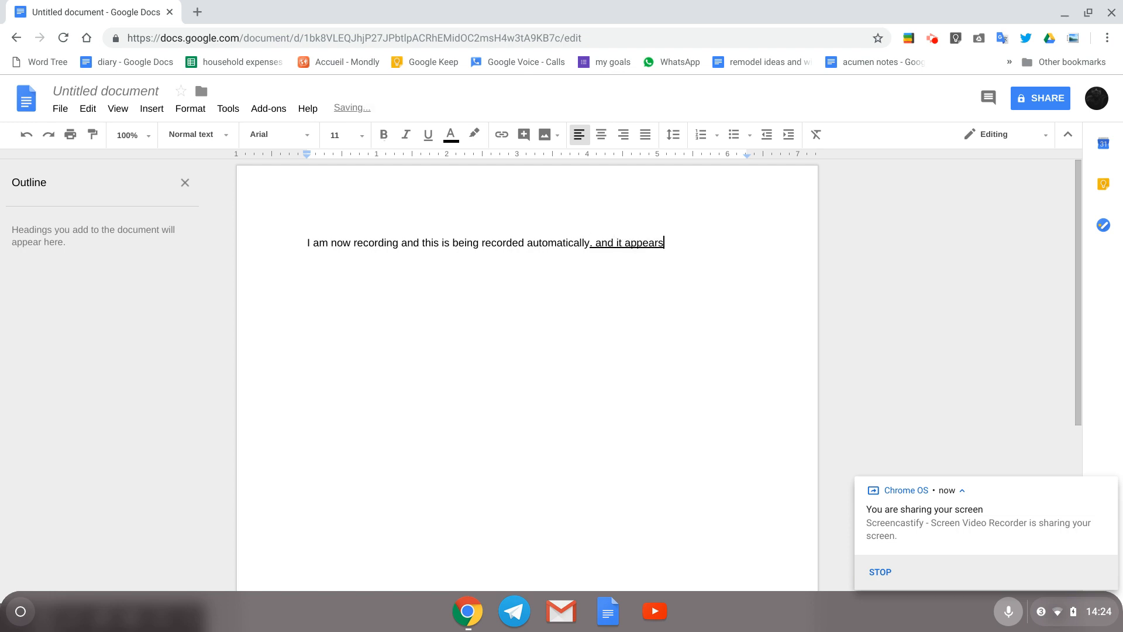
text(to work as long as I don't)
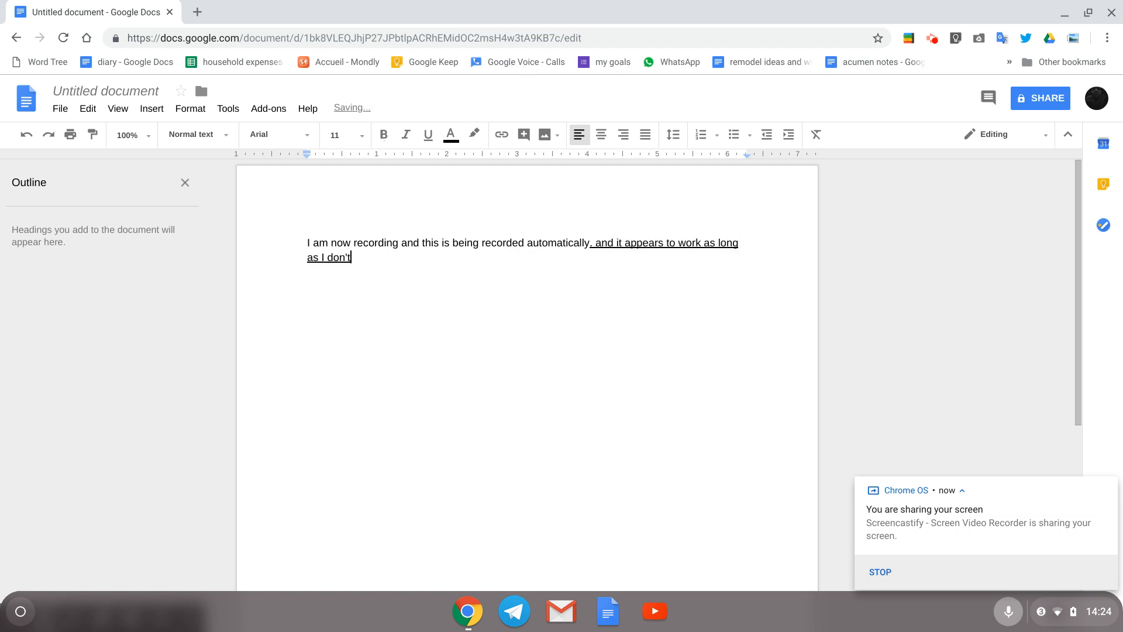
text(pause too long.)
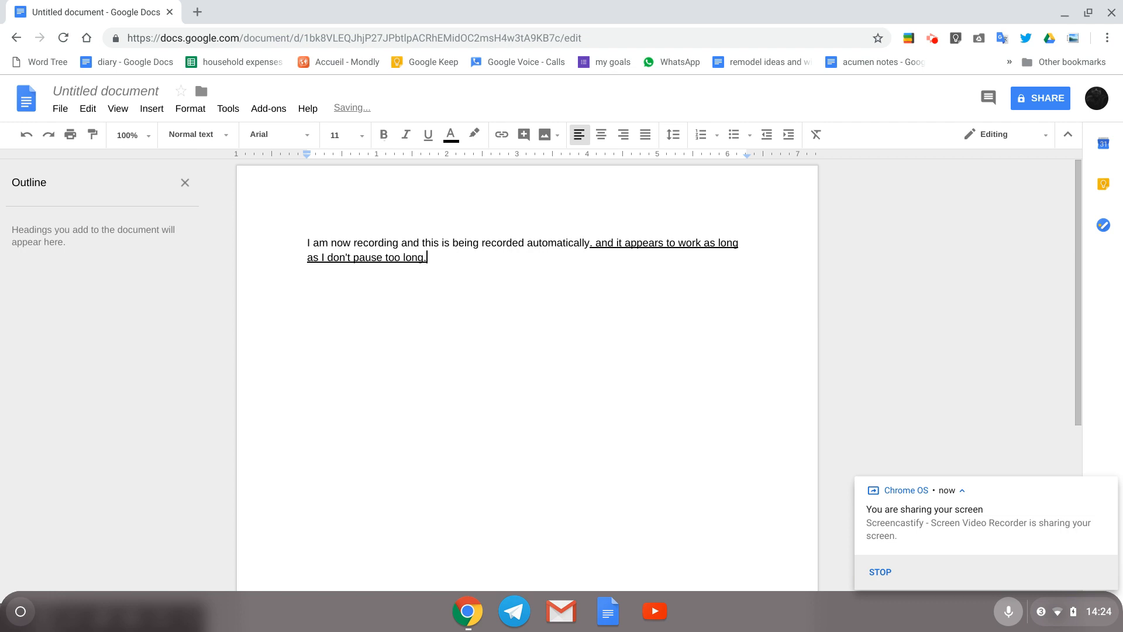
key(enter)
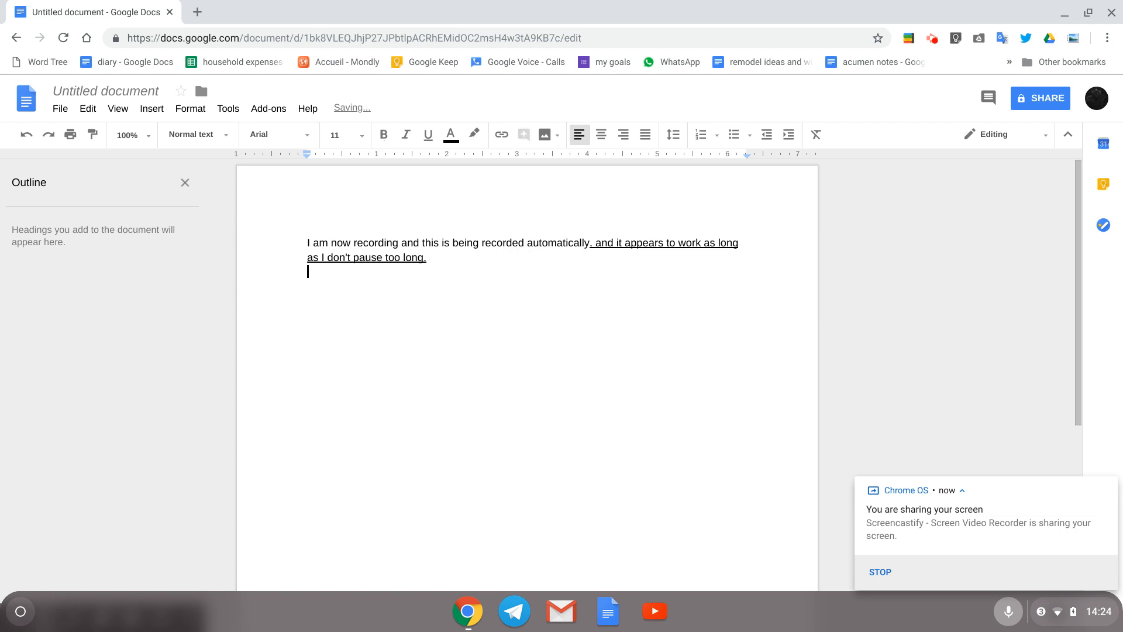
Dictate 'It seems to work pretty well… coming to Chrome OS in the near future. Thank you for watching and happy bidding'
text(It seems to work pretty well I hope that we will see more of these features)
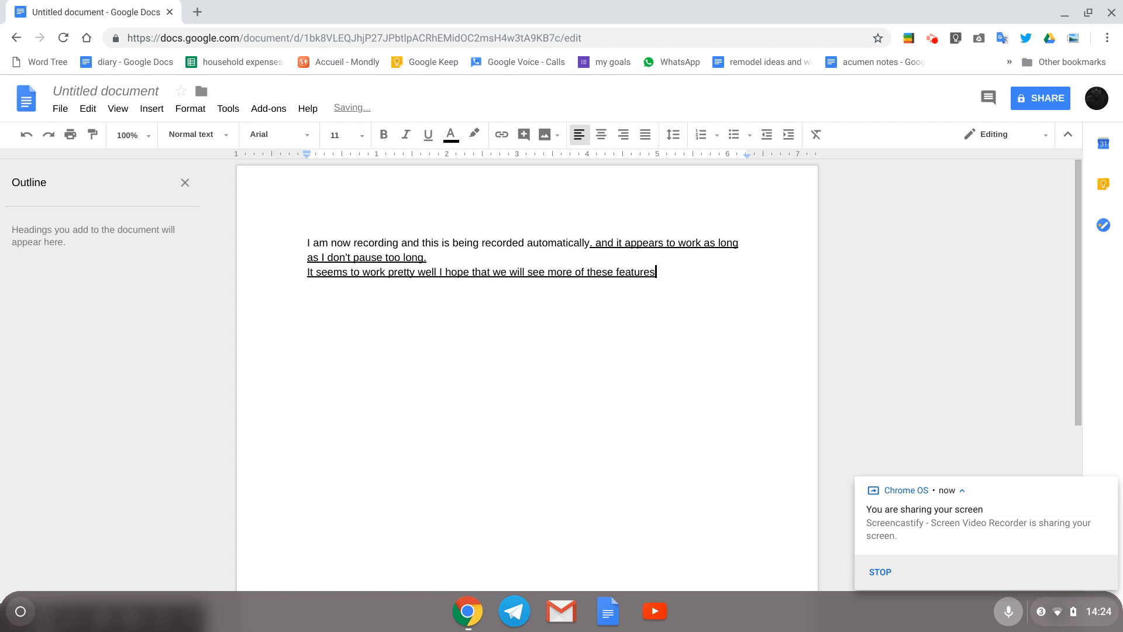
text(coming to Chrome OS in the near)
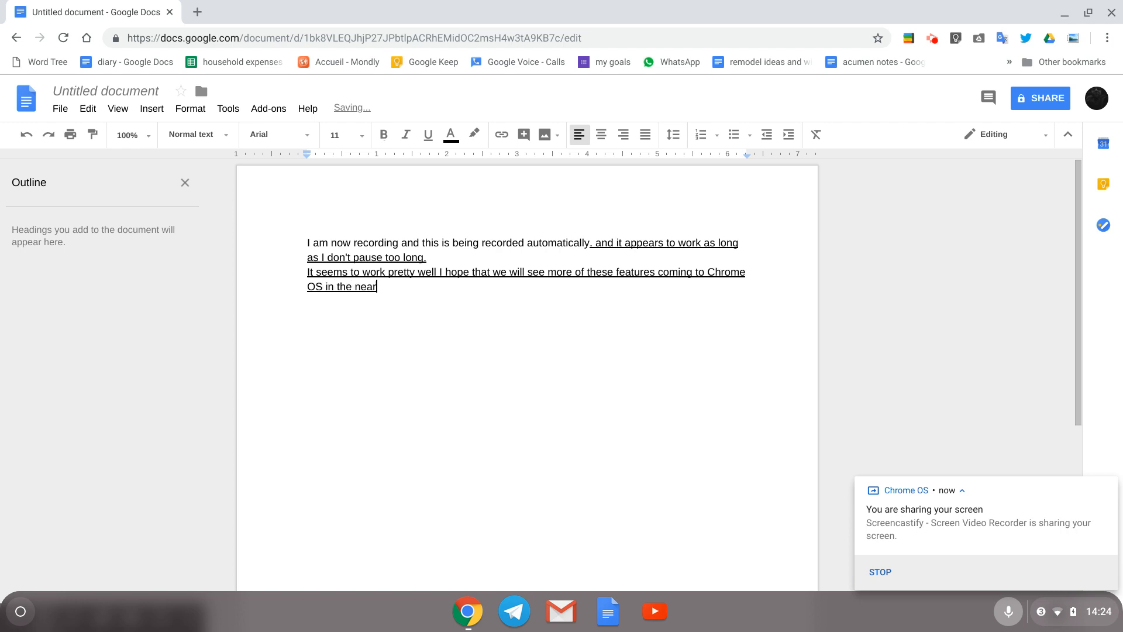
text(future.)
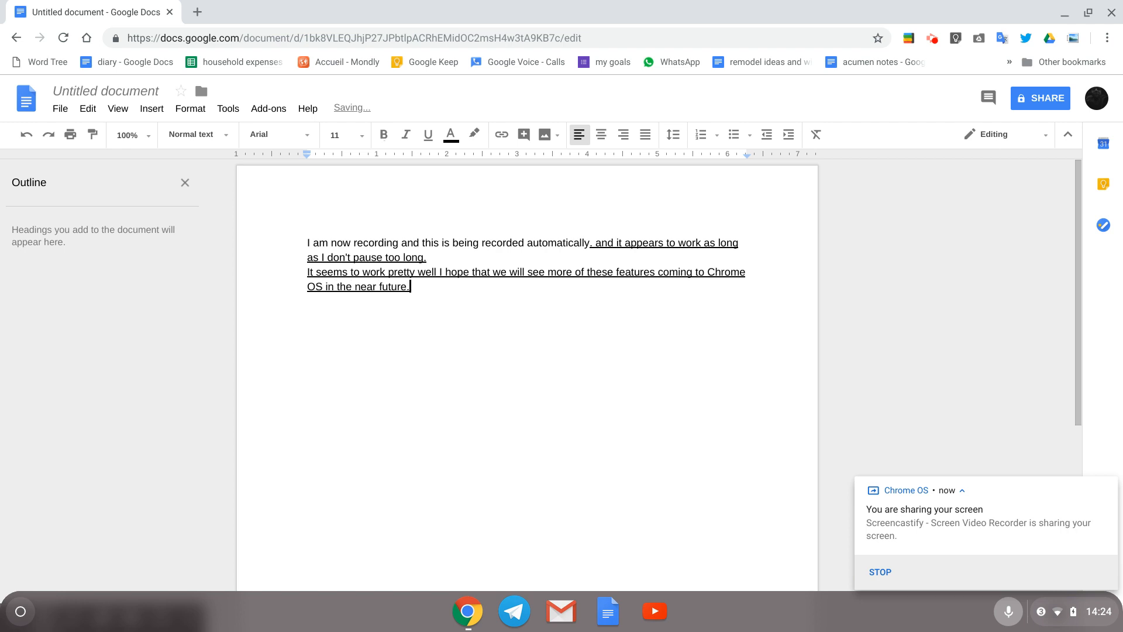
text(Thank you for watching and)
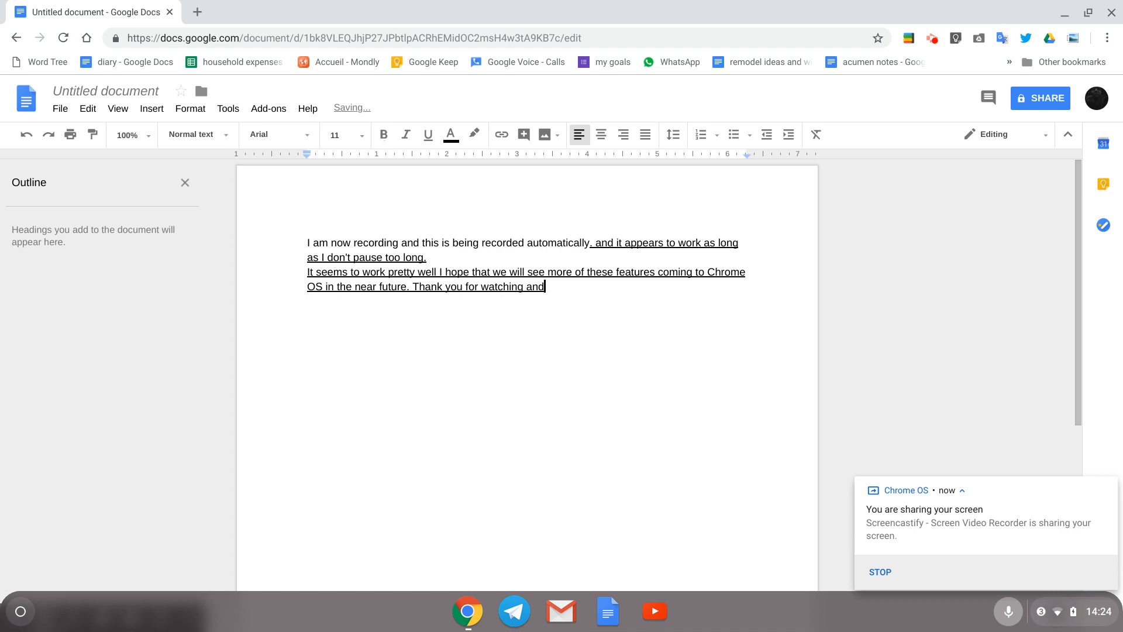
text(happy bidding)
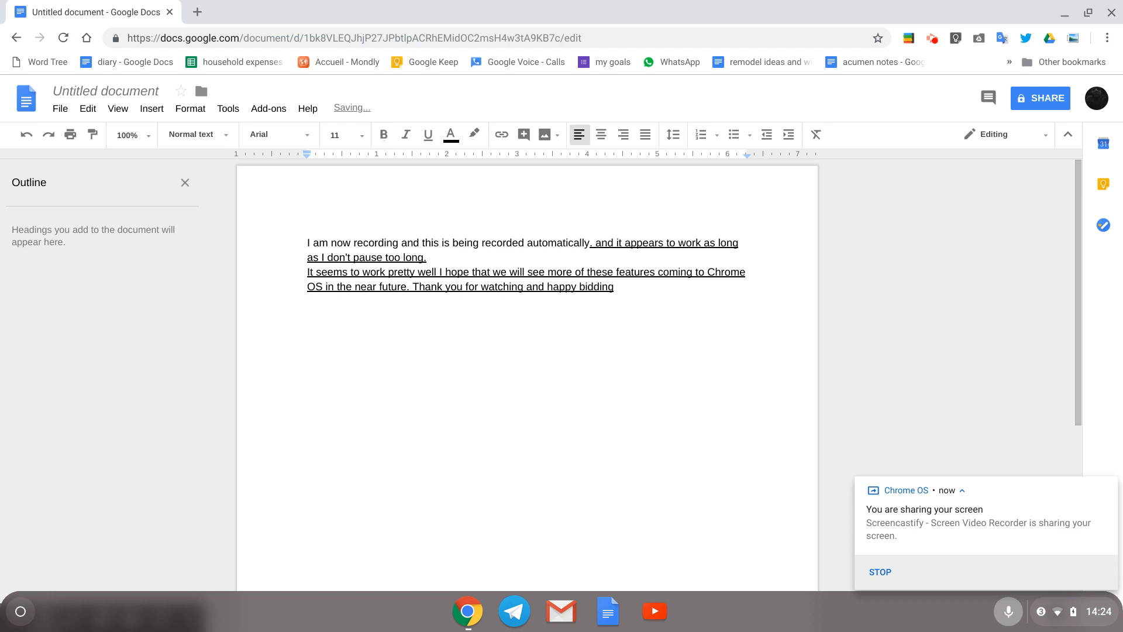